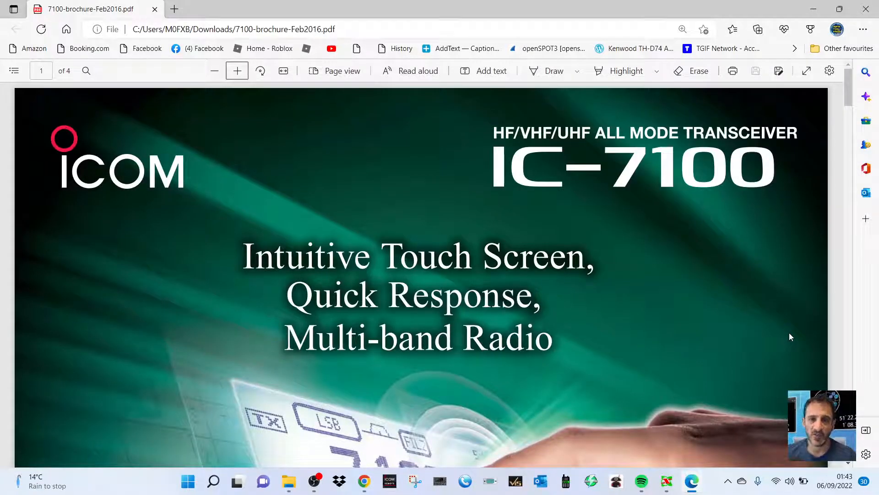
mouse_move(744, 280)
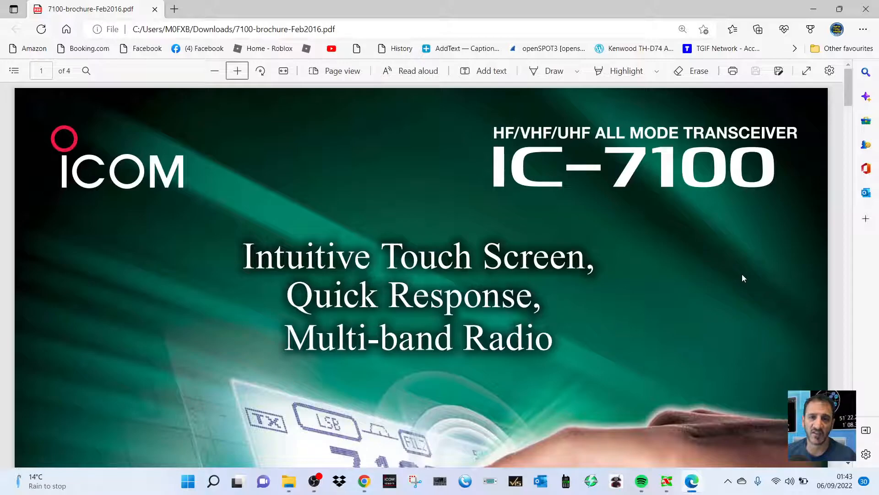
scroll("down", 3)
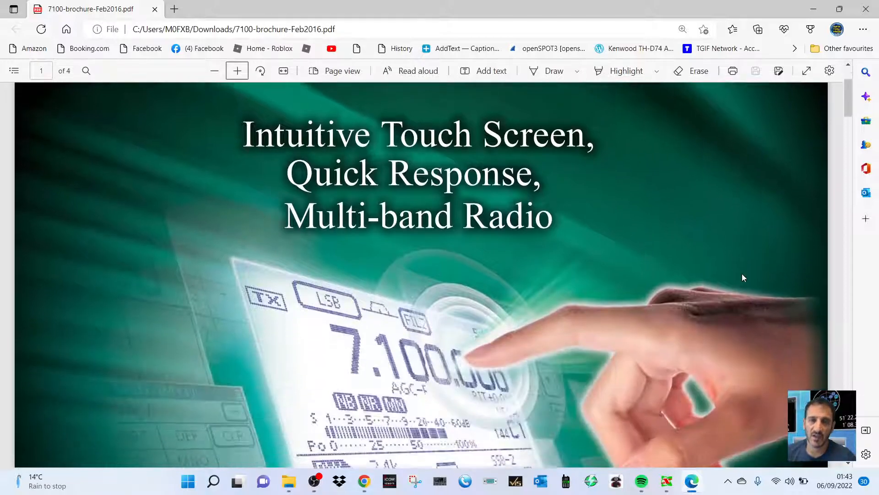
scroll("down", 3)
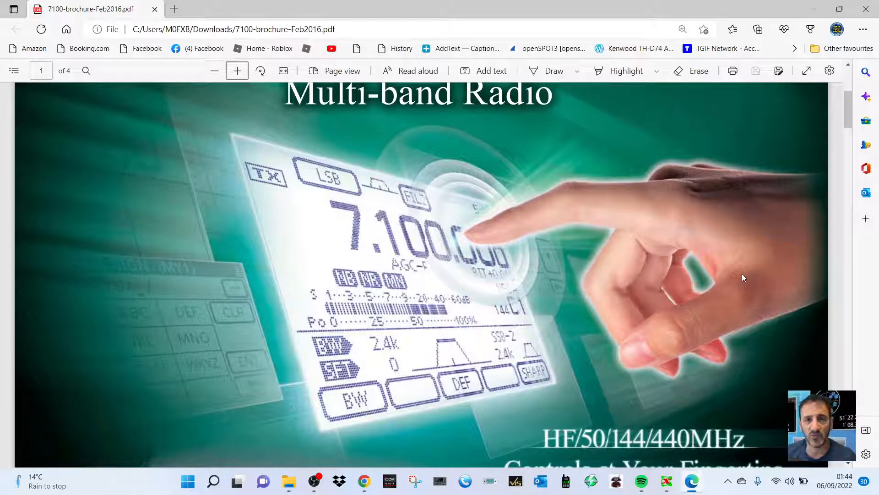
scroll("down", 3)
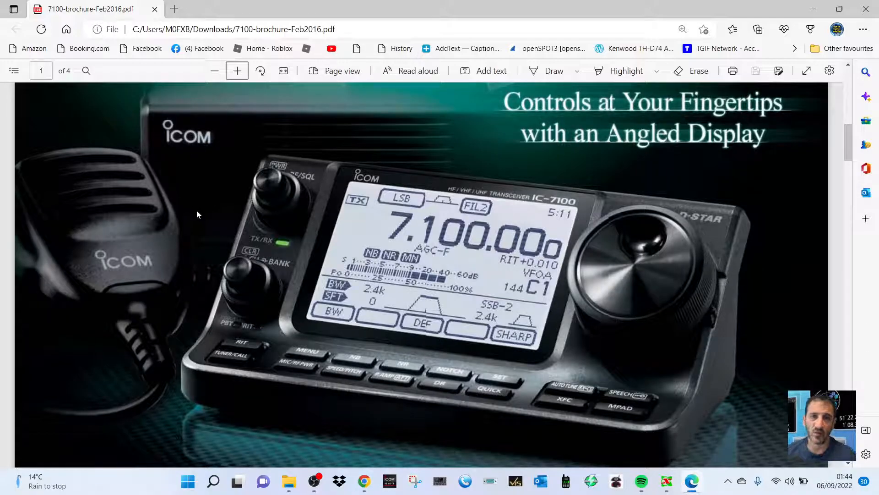
mouse_move(257, 339)
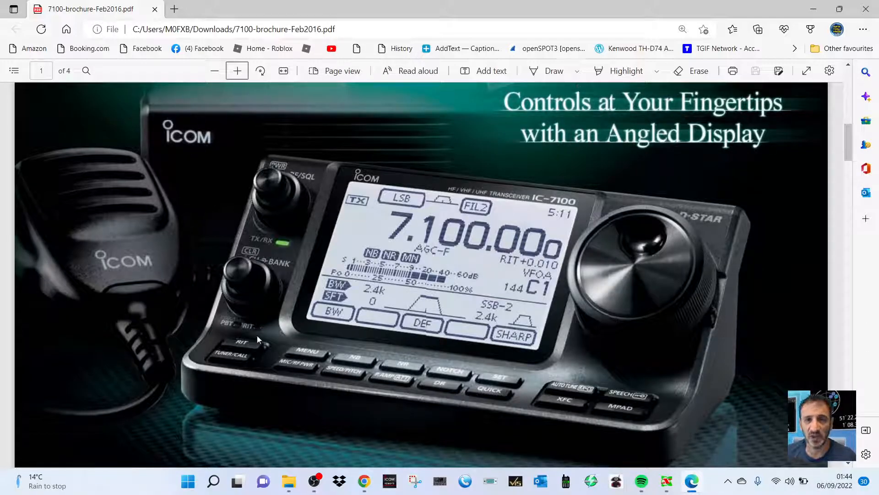
mouse_move(706, 305)
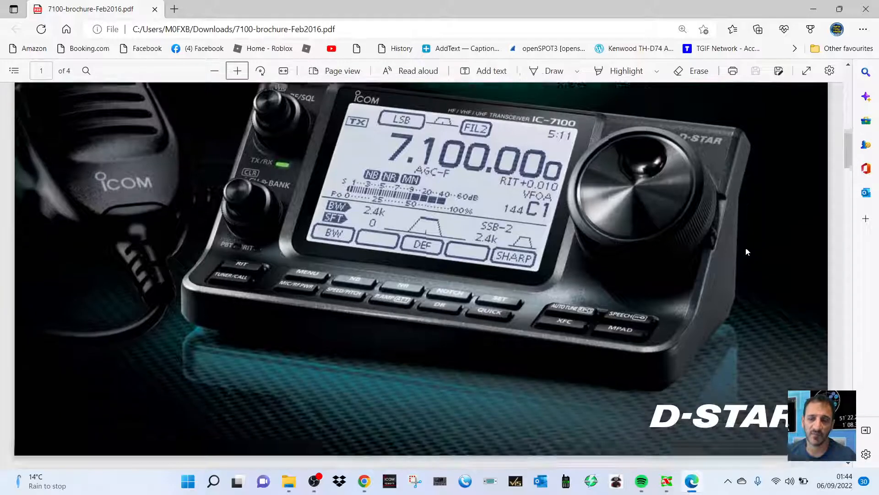
scroll("down", 3)
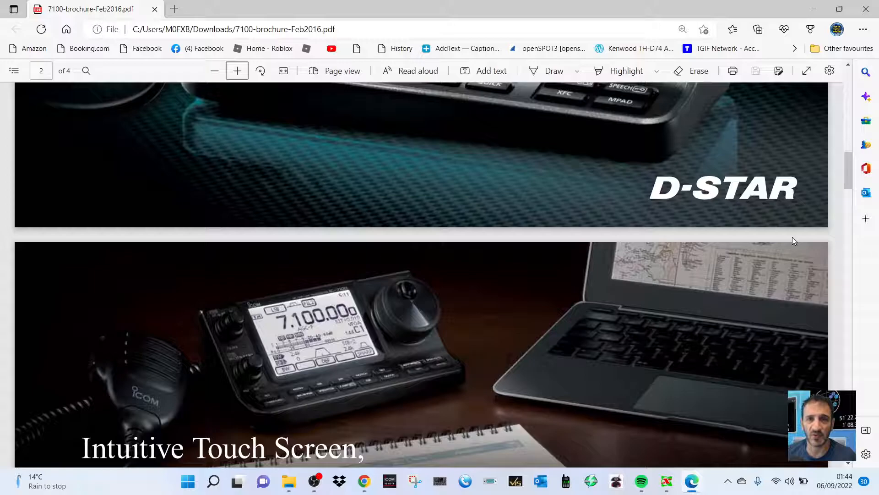
scroll("down", 3)
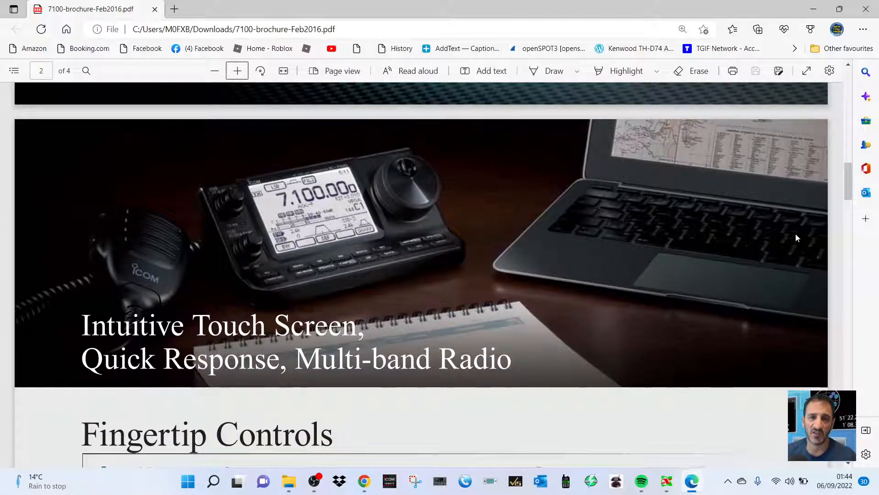
scroll("up", 3)
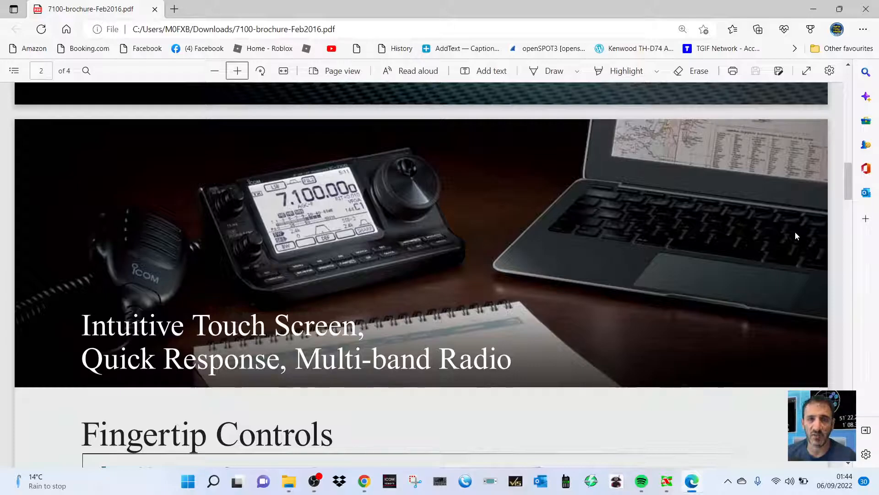
scroll("down", 3)
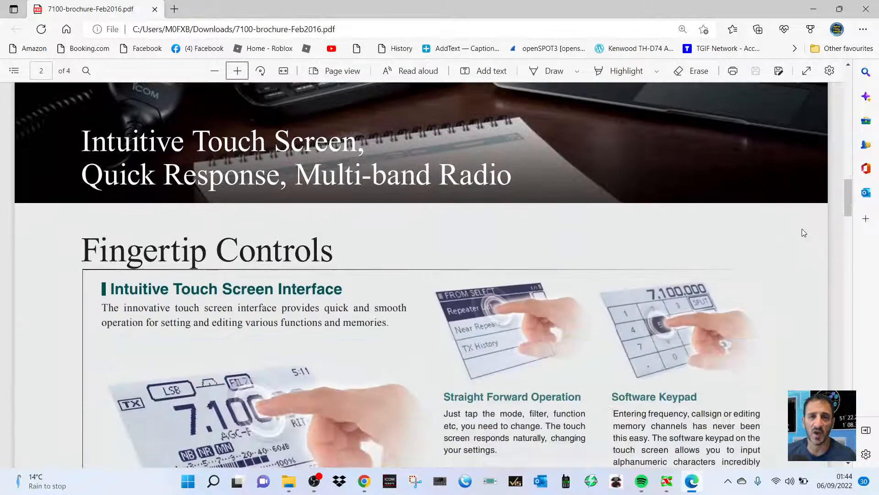
scroll("down", 3)
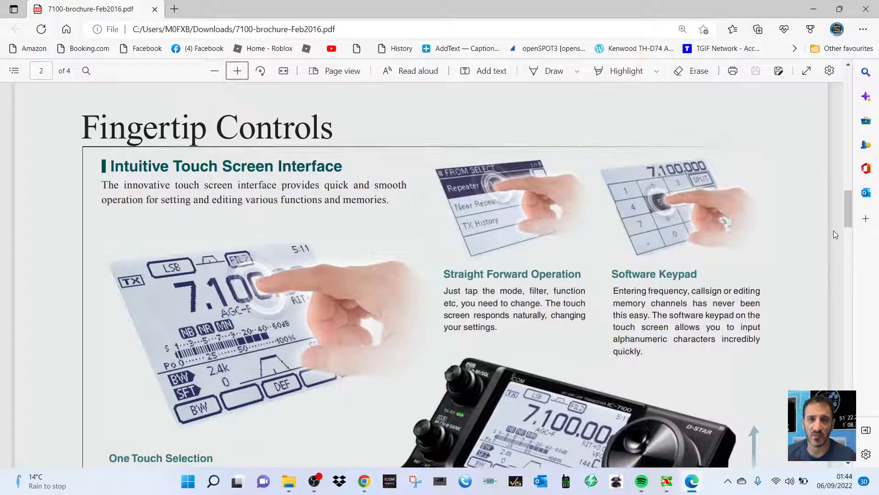
scroll("down", 3)
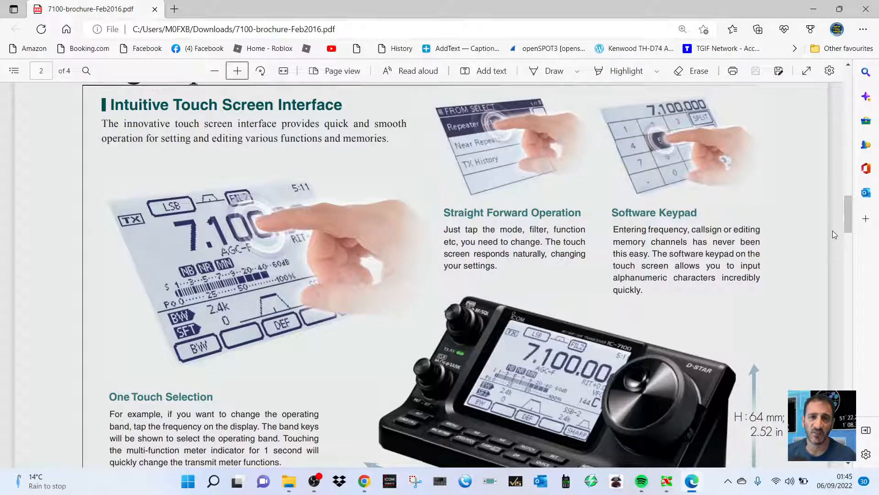
scroll("down", 3)
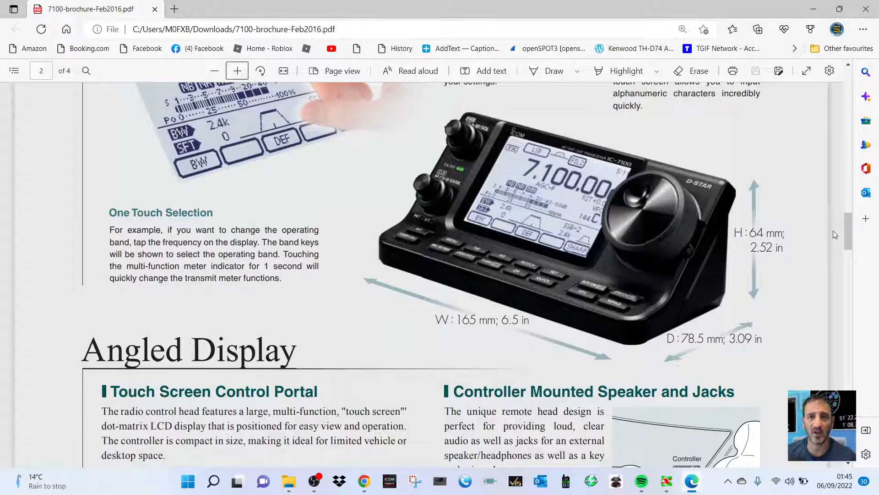
scroll("down", 3)
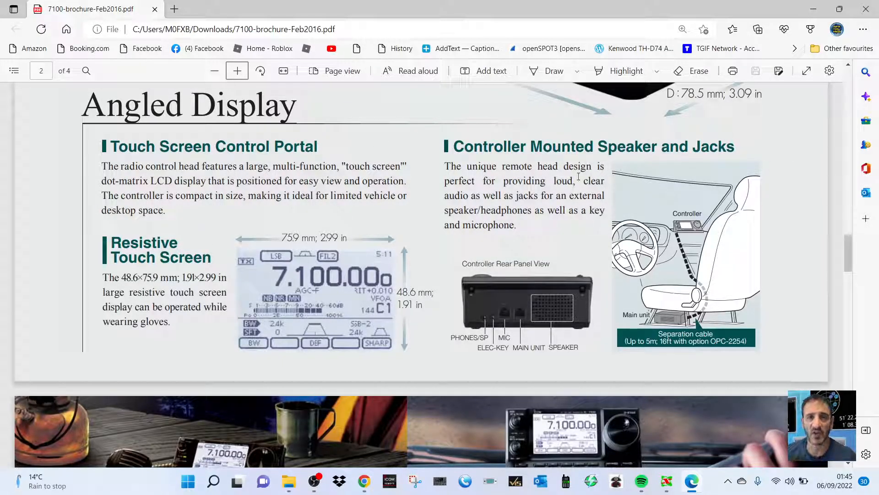
scroll("down", 3)
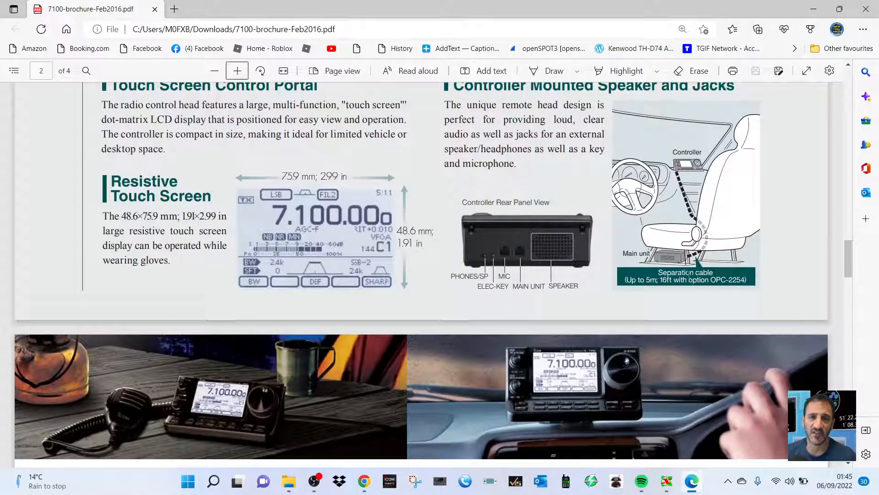
scroll("down", 3)
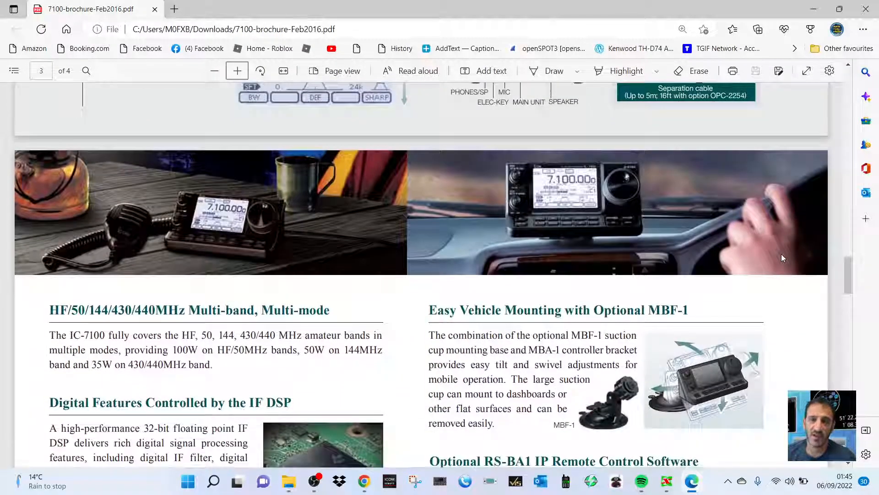
scroll("down", 3)
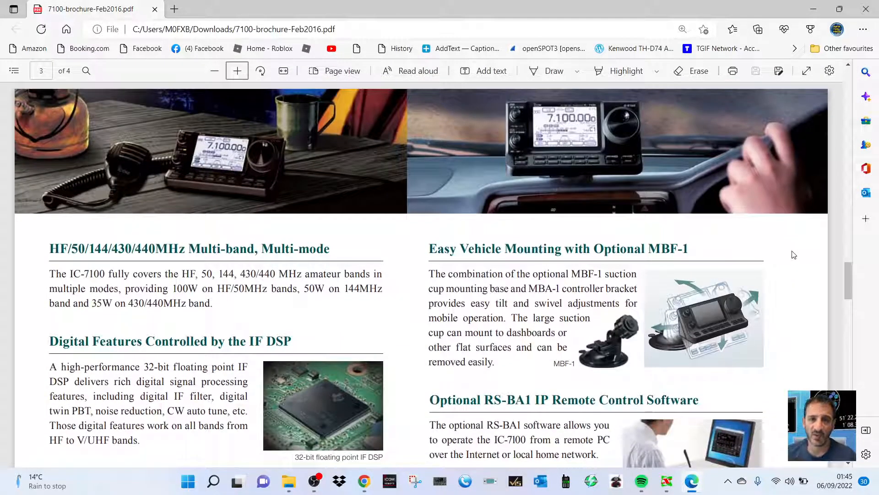
scroll("down", 3)
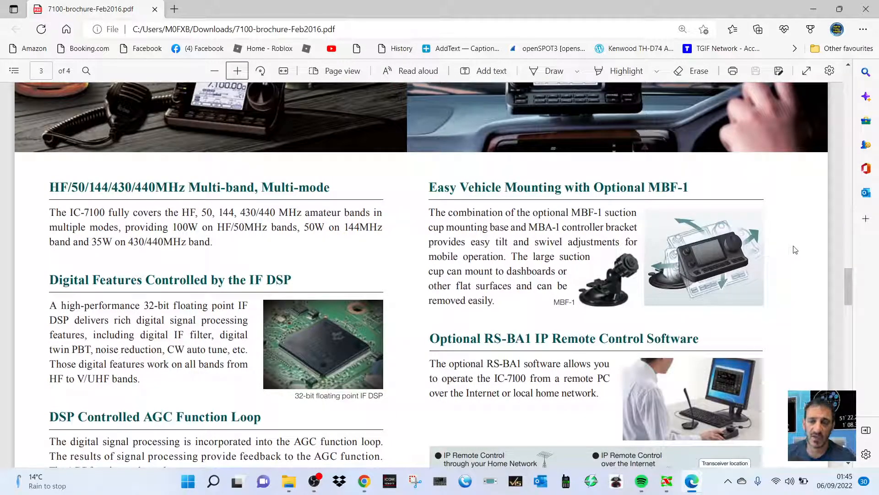
scroll("down", 3)
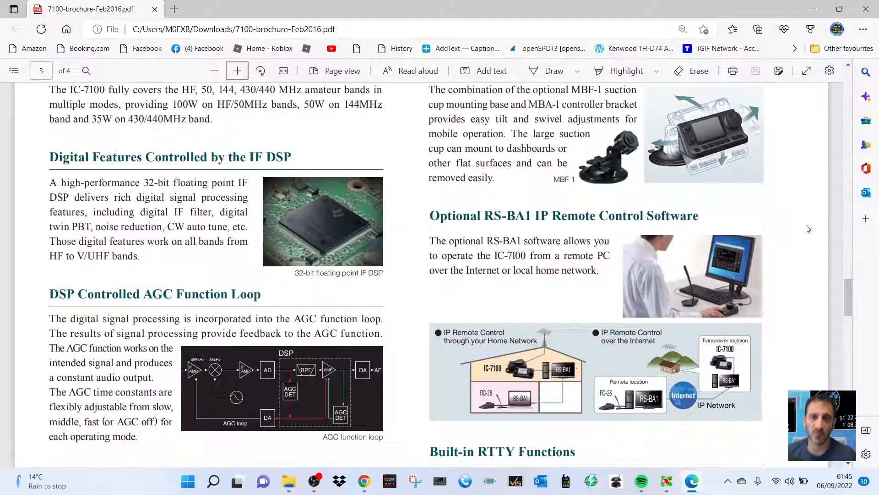
scroll("down", 3)
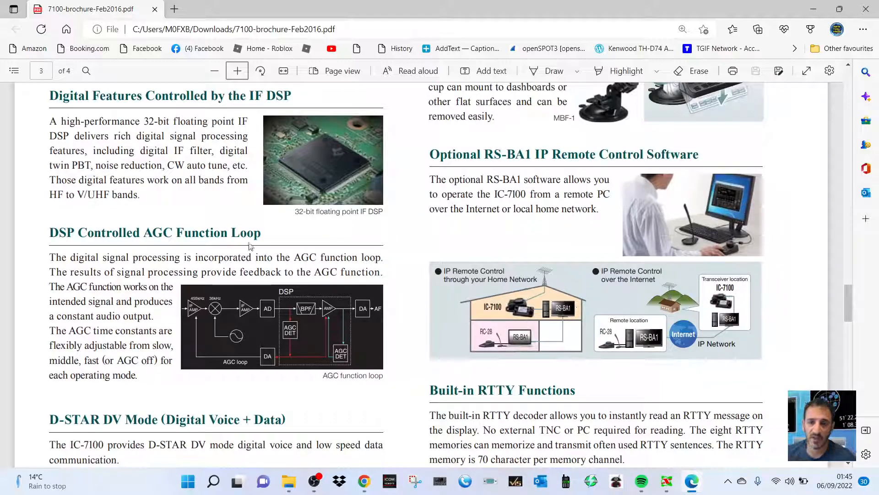
scroll("down", 3)
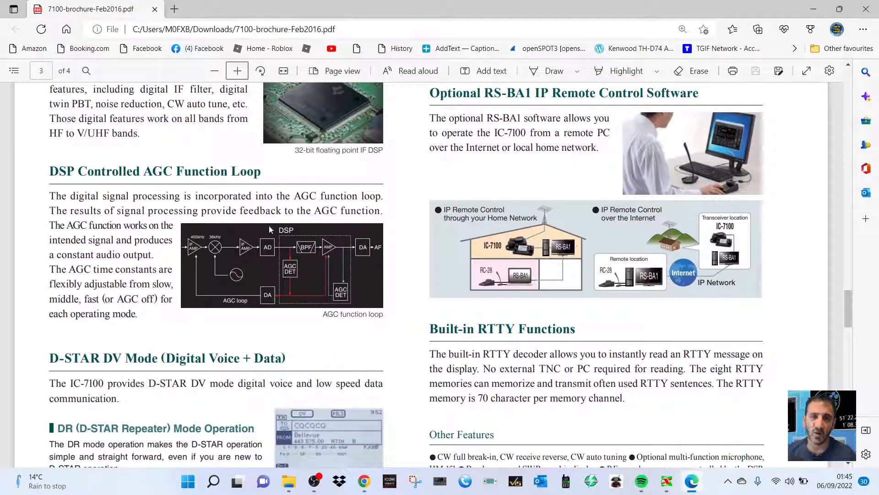
mouse_move(446, 199)
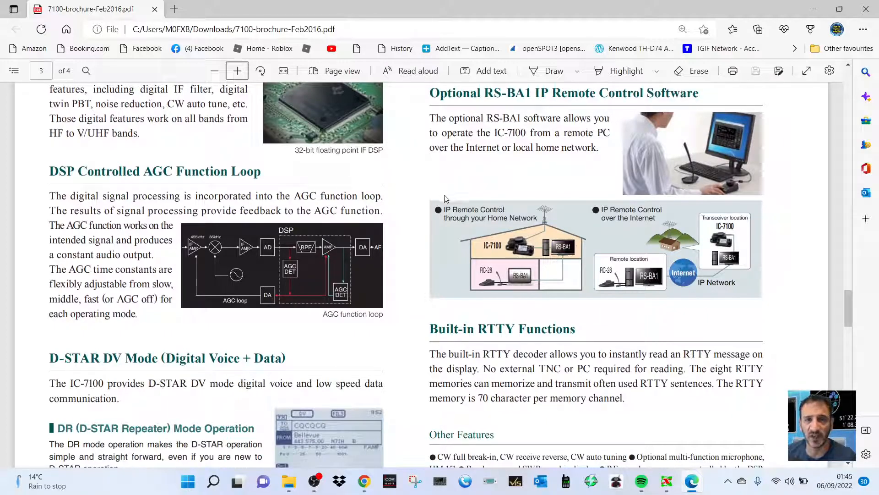
scroll("down", 3)
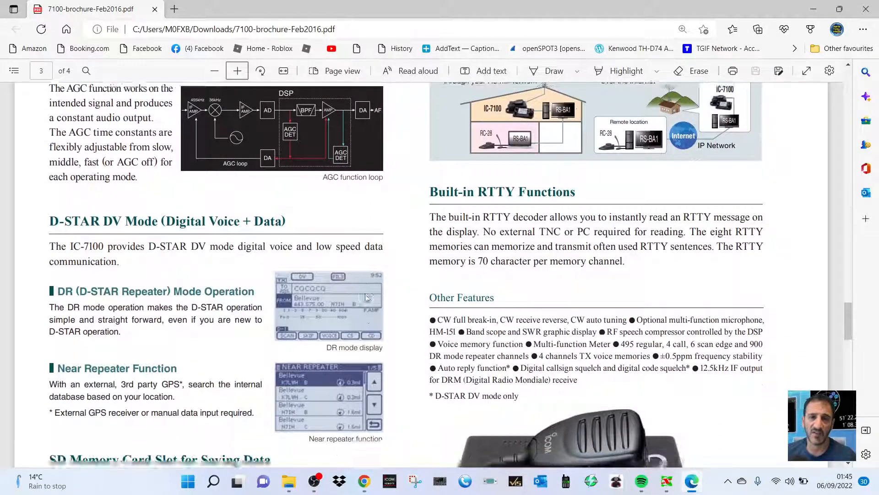
scroll("down", 3)
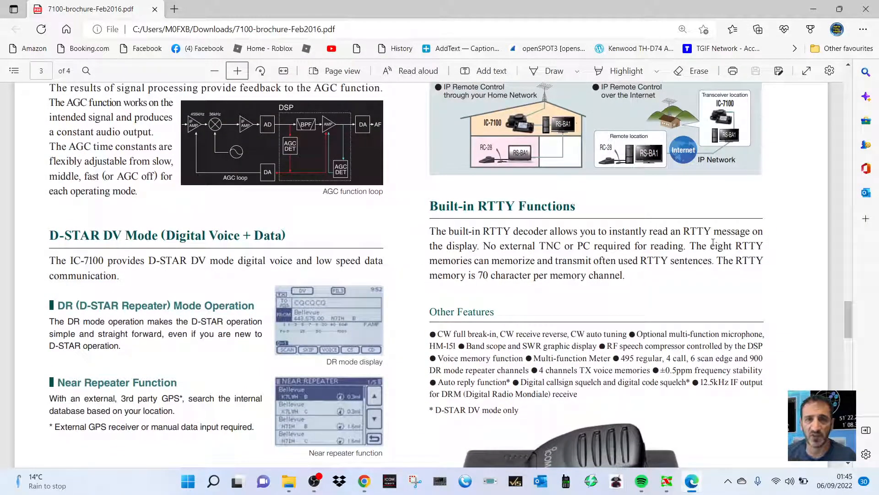
scroll("down", 3)
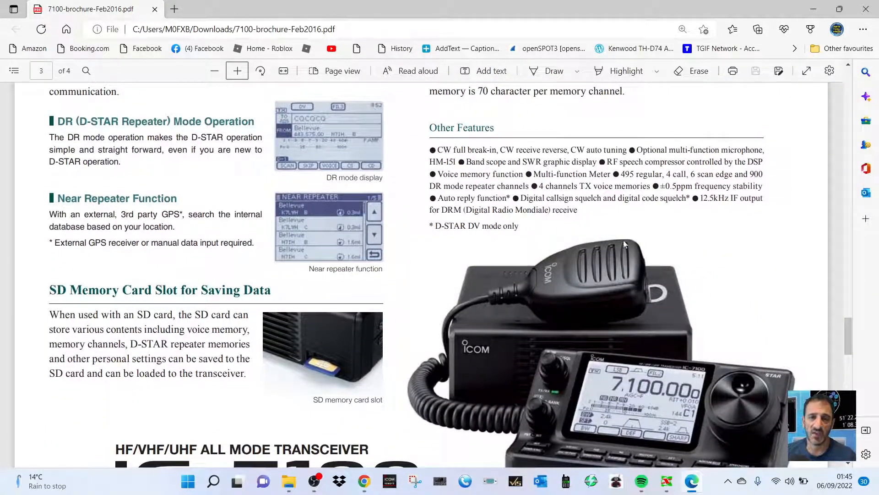
scroll("down", 3)
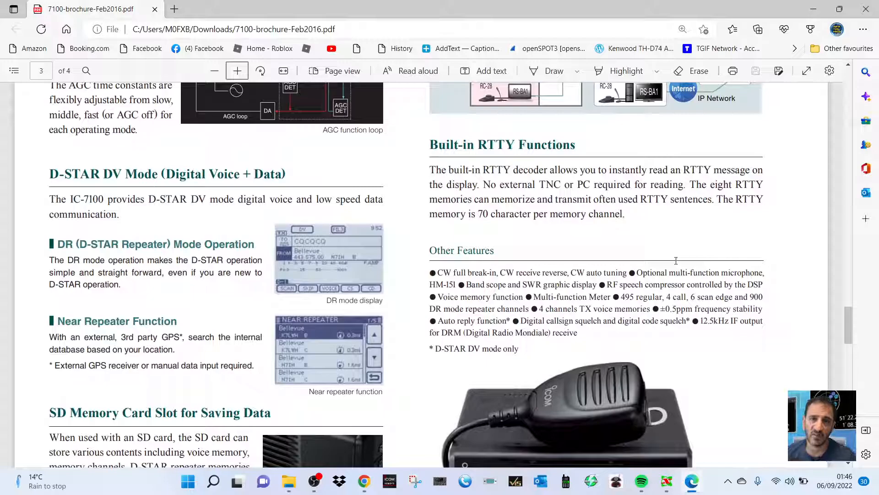
scroll("down", 3)
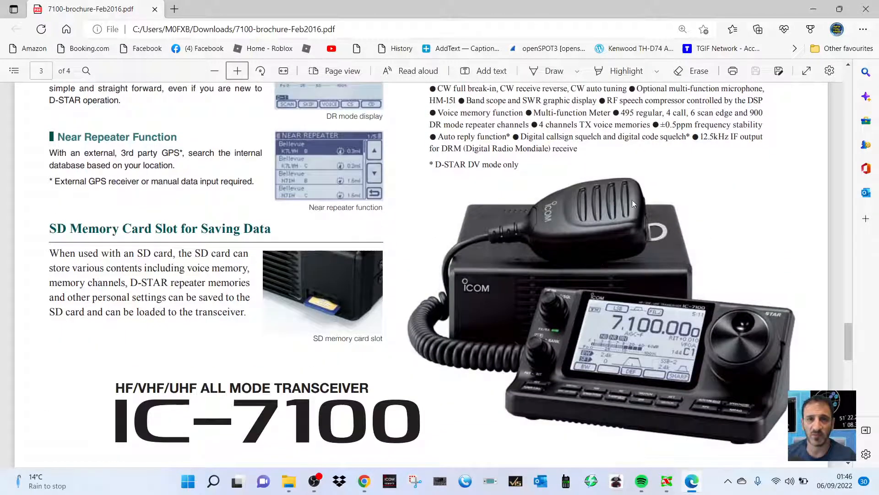
scroll("down", 3)
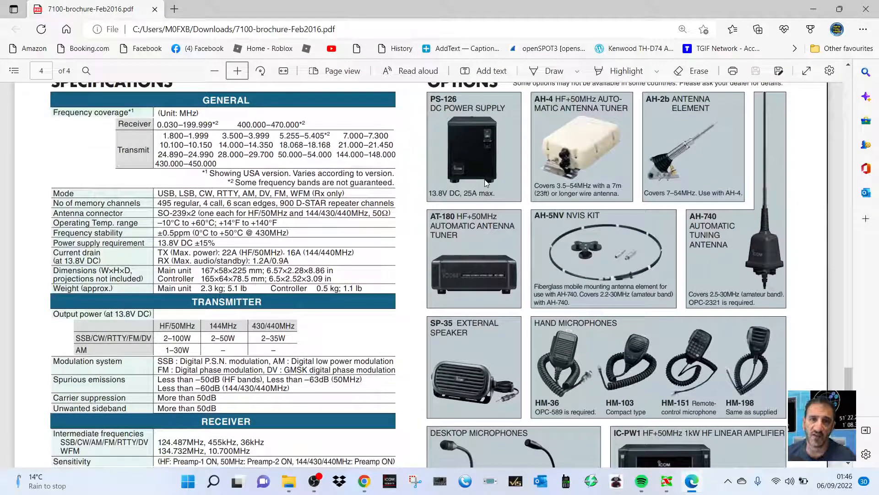
scroll("down", 3)
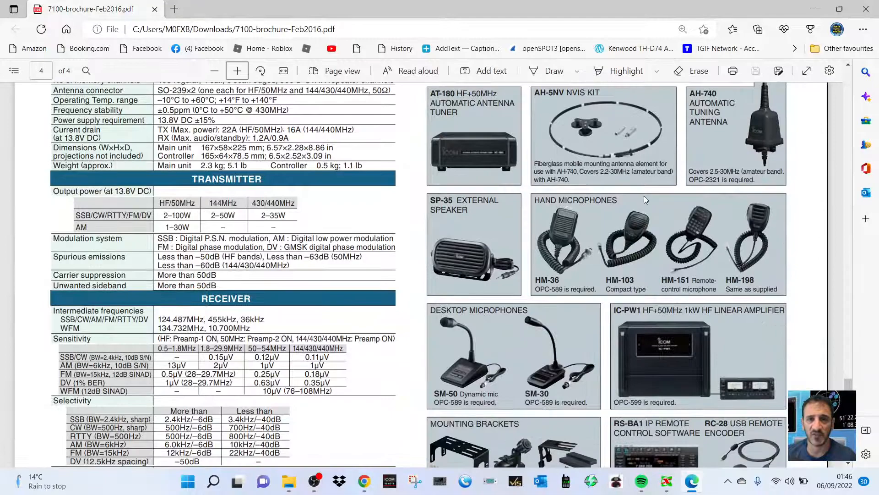
scroll("down", 3)
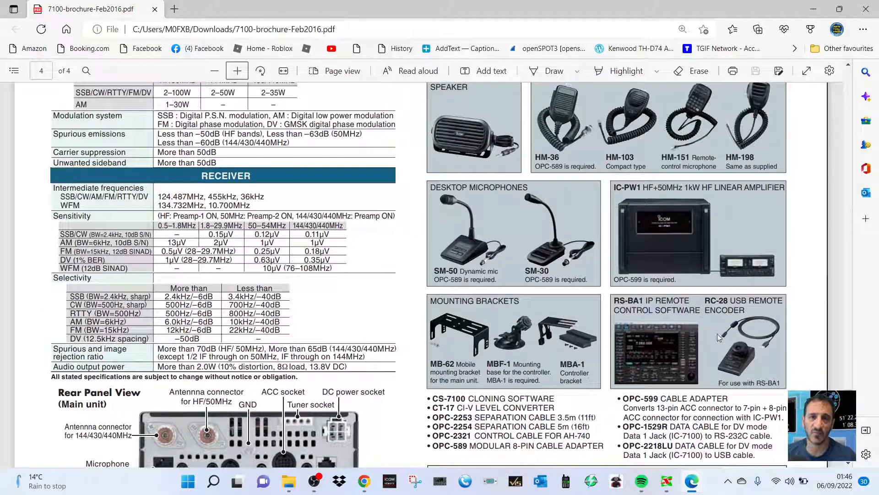
scroll("down", 3)
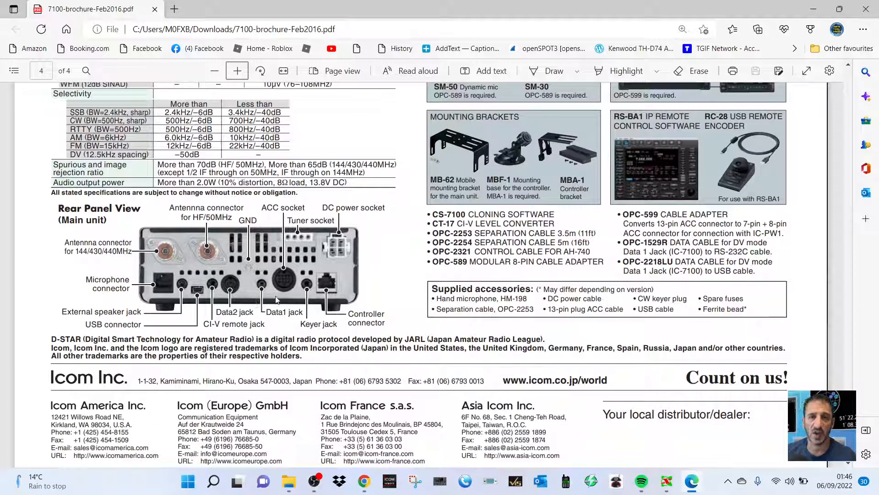
mouse_move(272, 312)
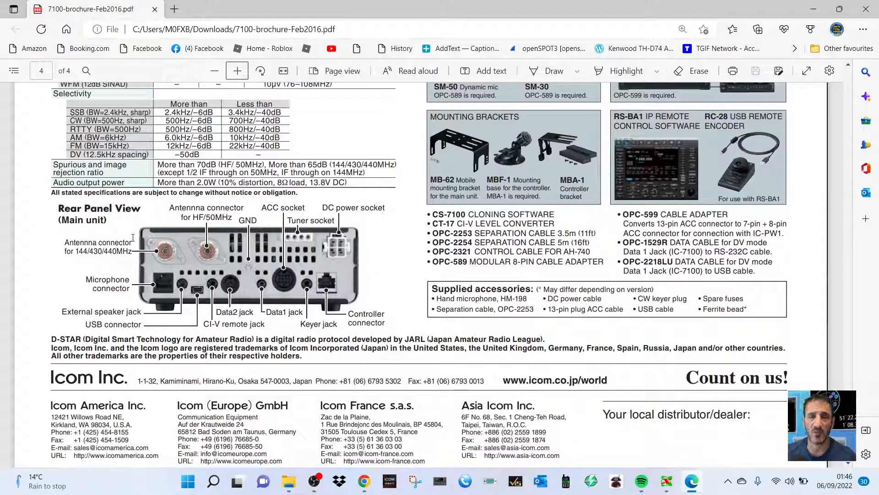
mouse_move(107, 272)
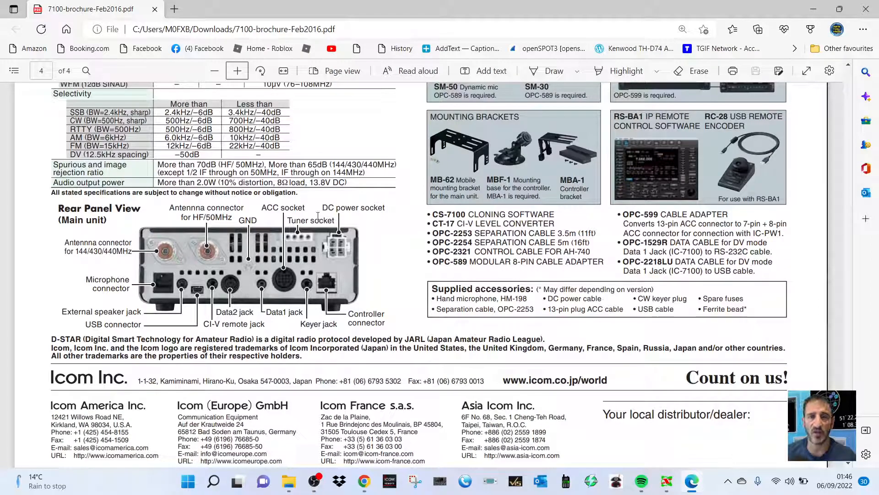
mouse_move(307, 245)
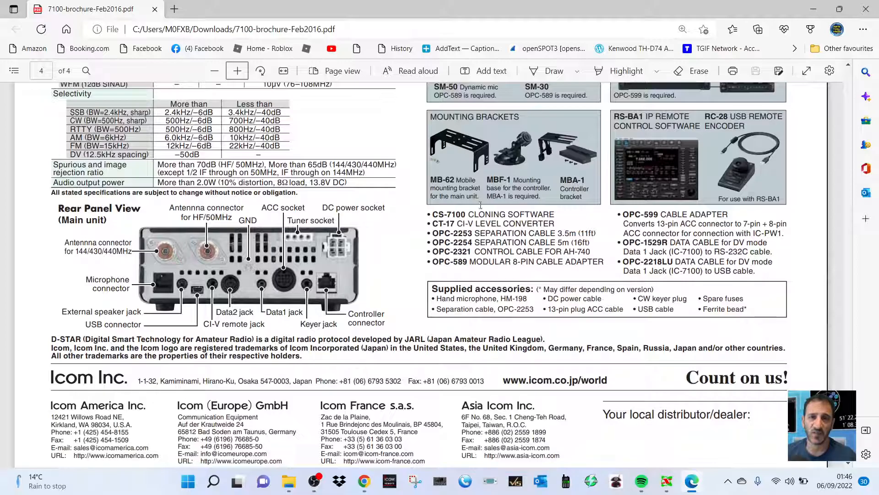
scroll("down", 3)
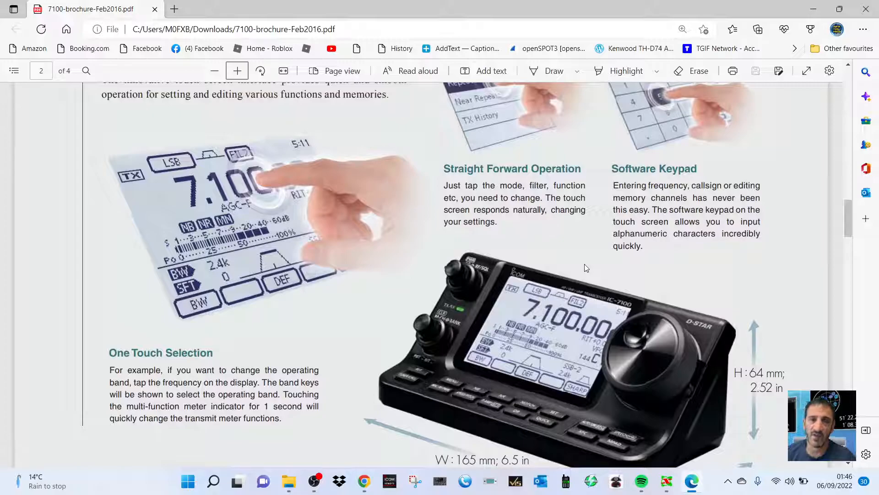
scroll("down", 3)
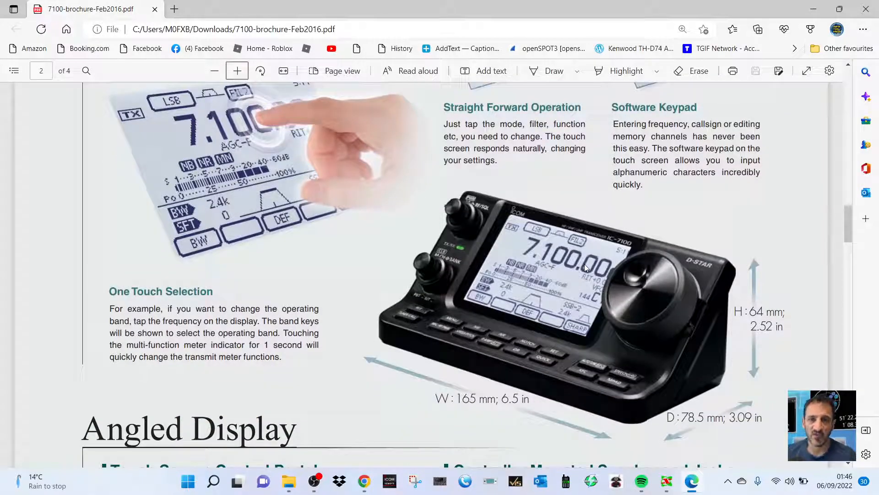